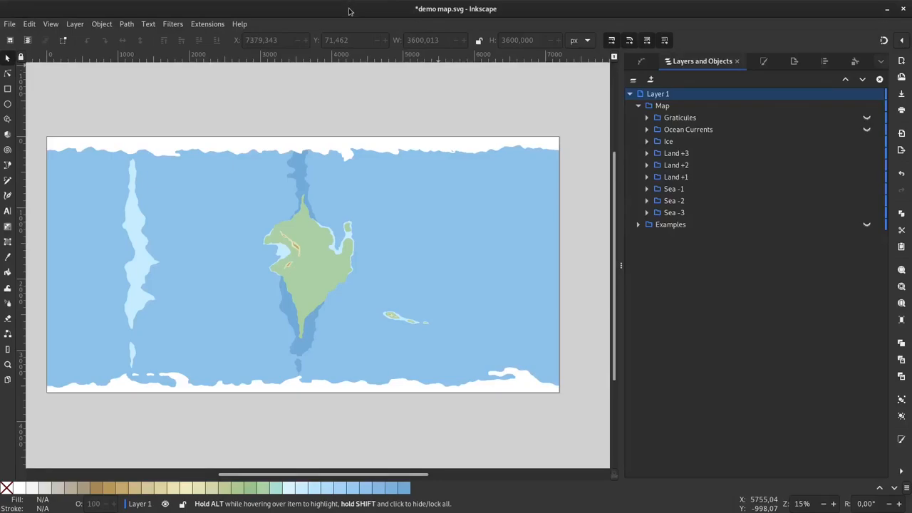
pyautogui.moveTo(561, 185)
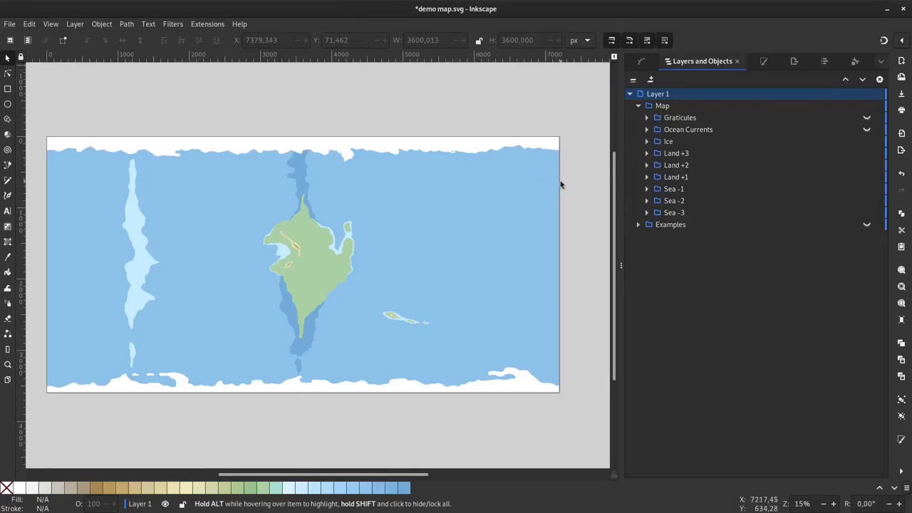
pyautogui.moveTo(563, 178)
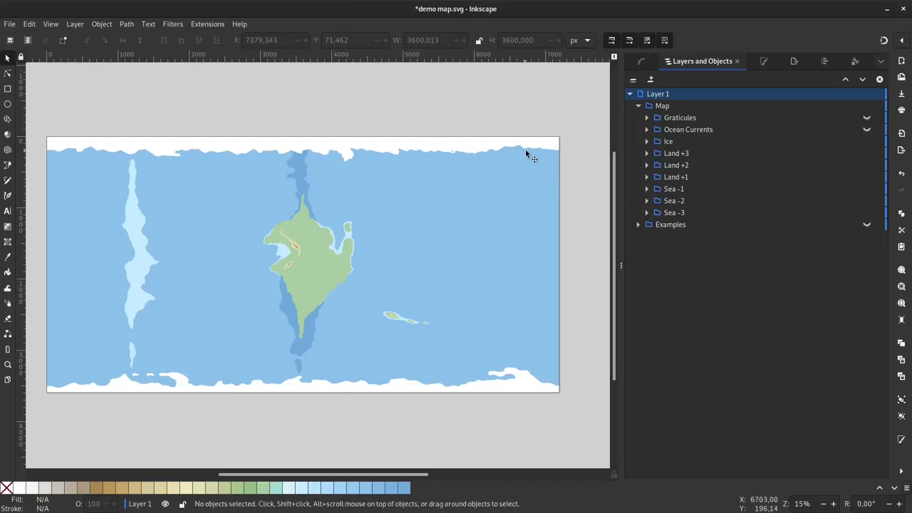
pyautogui.moveTo(461, 143)
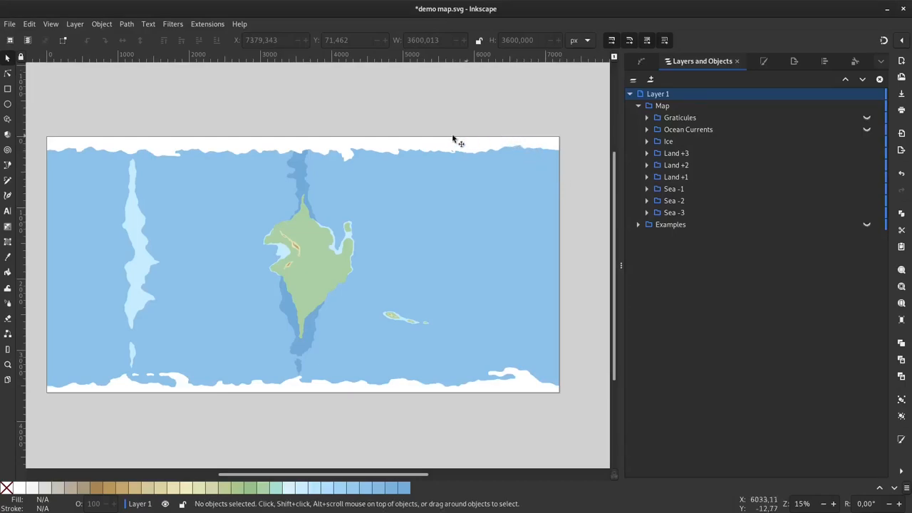
pyautogui.moveTo(306, 305)
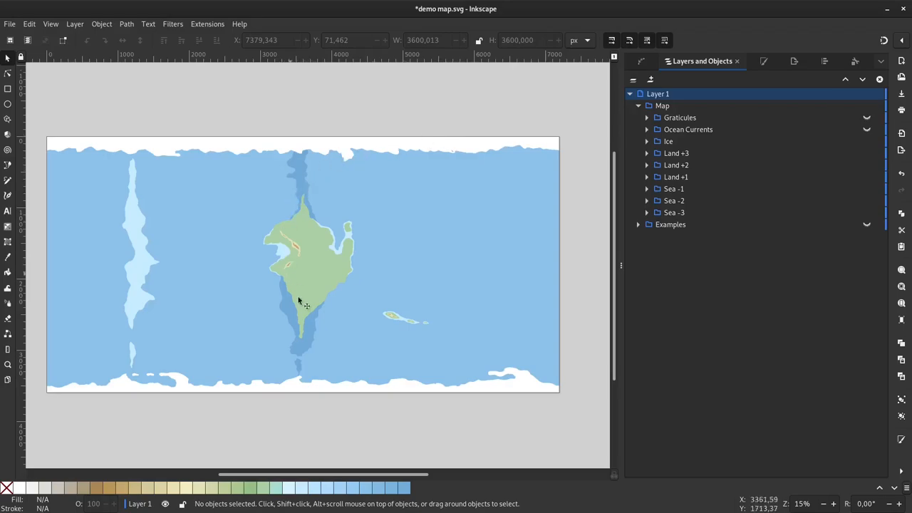
pyautogui.moveTo(255, 177)
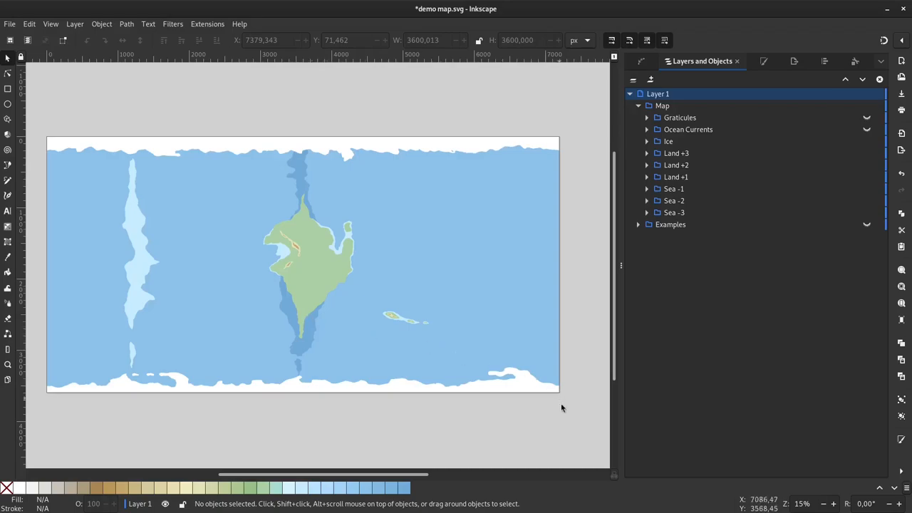
pyautogui.moveTo(547, 436)
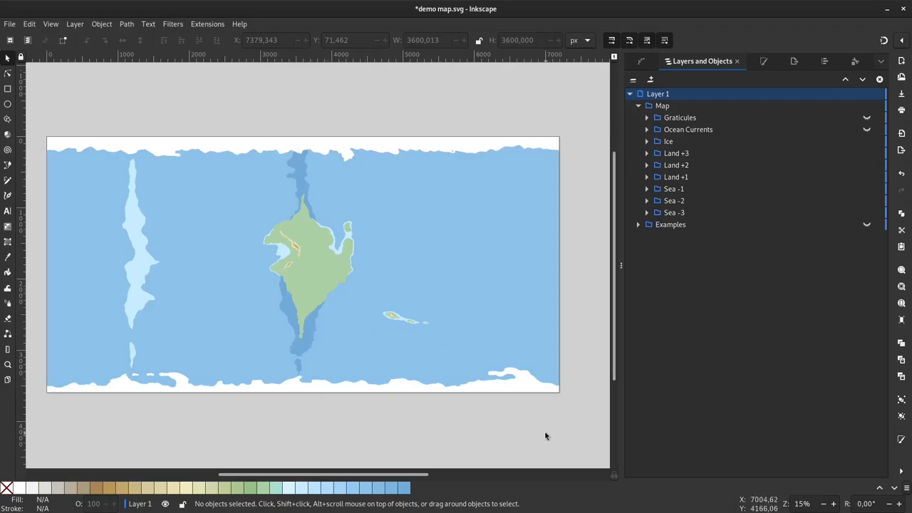
pyautogui.moveTo(269, 230)
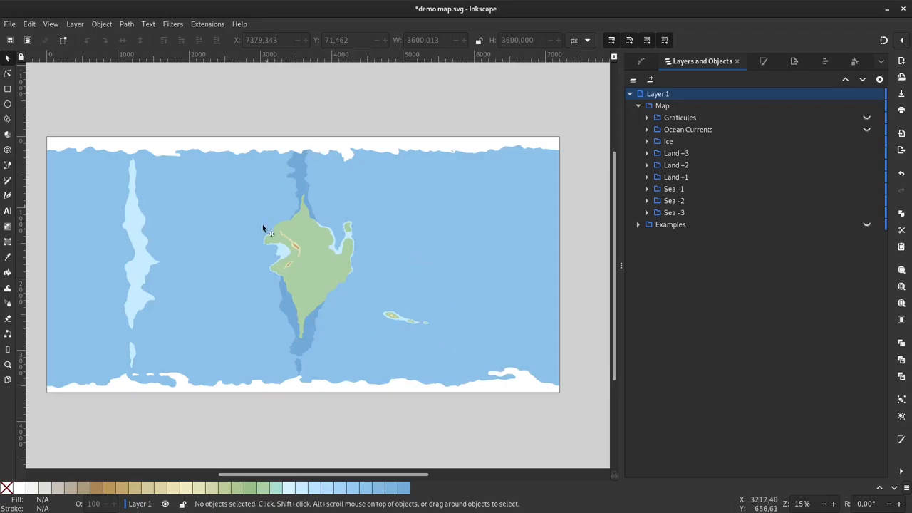
pyautogui.moveTo(235, 277)
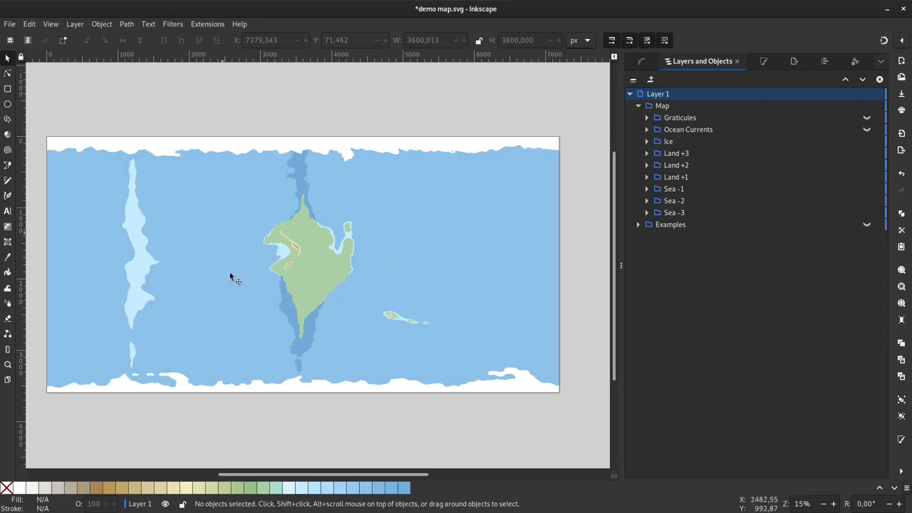
pyautogui.moveTo(416, 285)
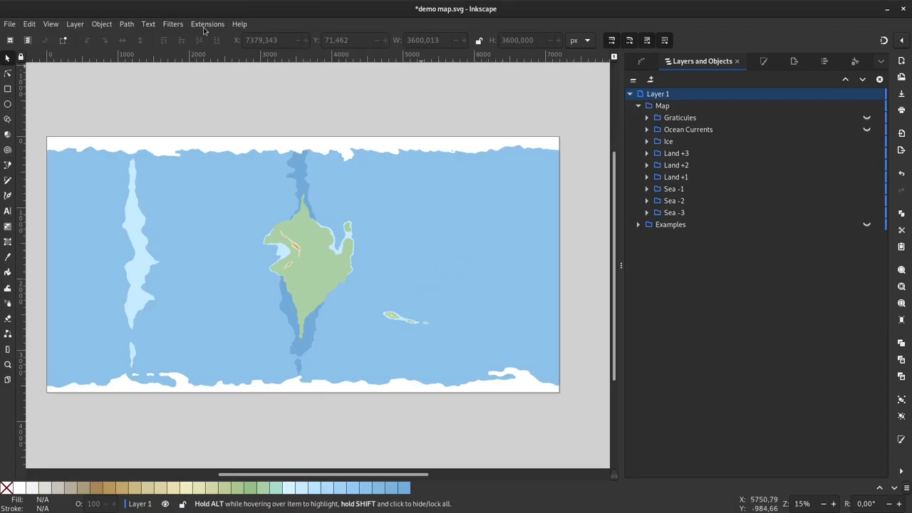
# Select the nine-object Map group and list the Cartography projection extensions
pyautogui.click(208, 23)
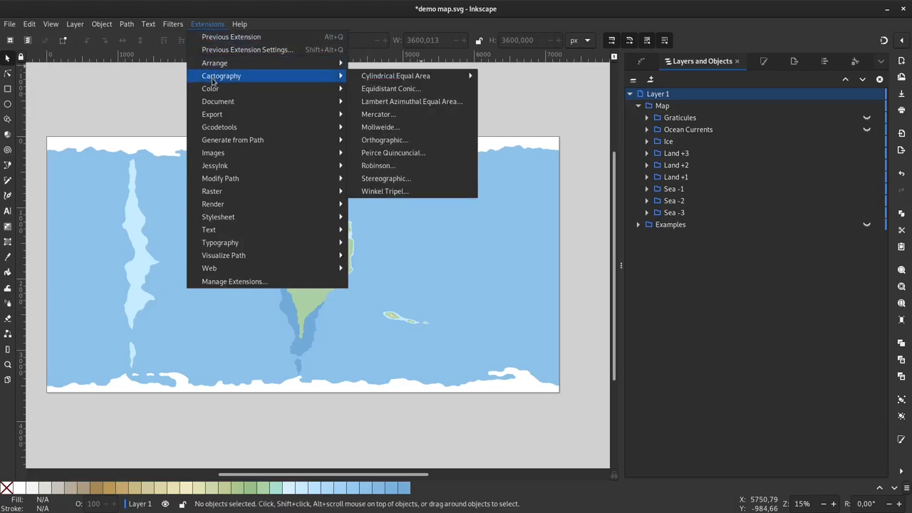
pyautogui.moveTo(256, 84)
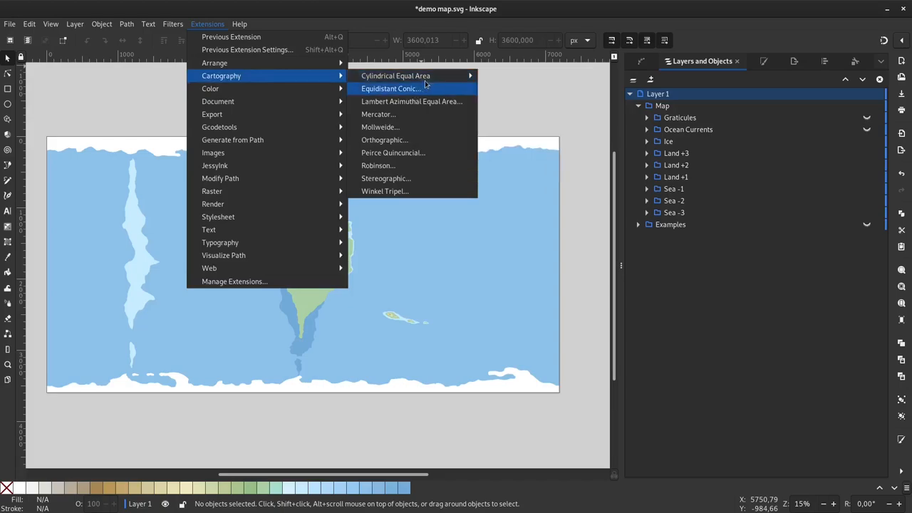
pyautogui.moveTo(396, 76)
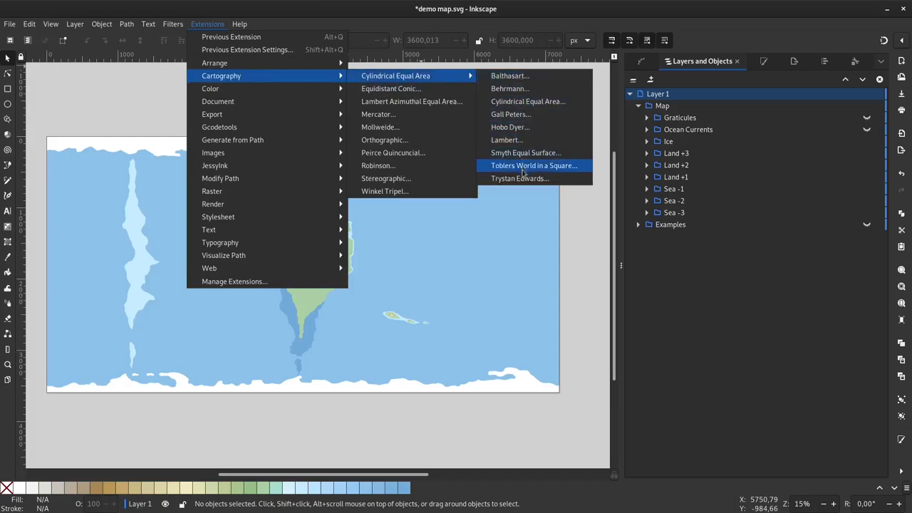
pyautogui.moveTo(410, 101)
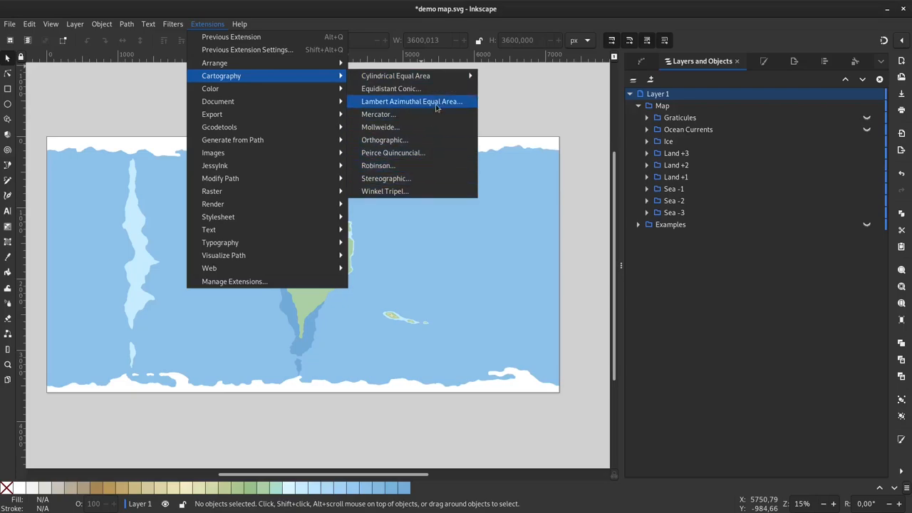
pyautogui.moveTo(396, 75)
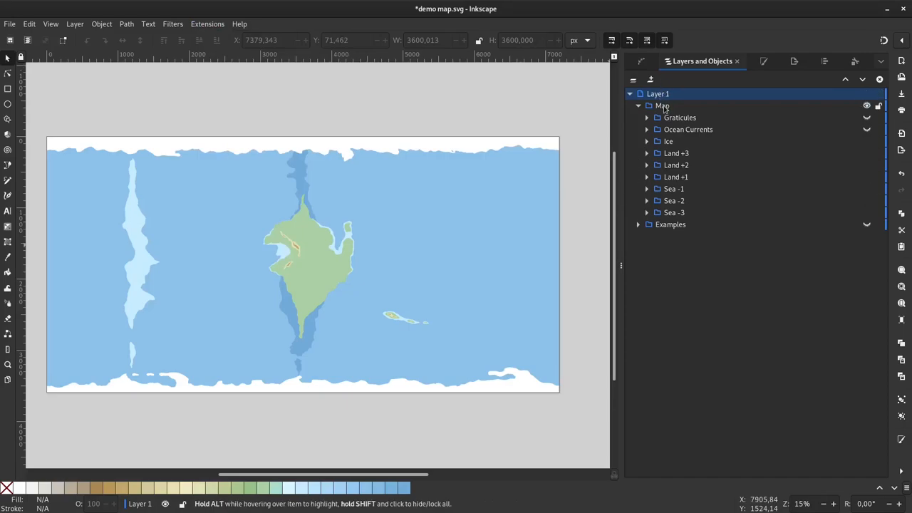
pyautogui.click(661, 106)
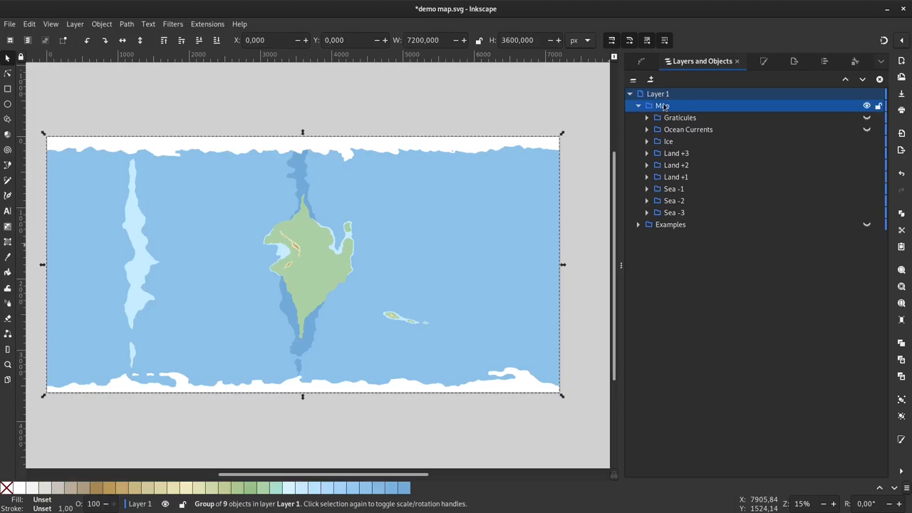
pyautogui.click(208, 22)
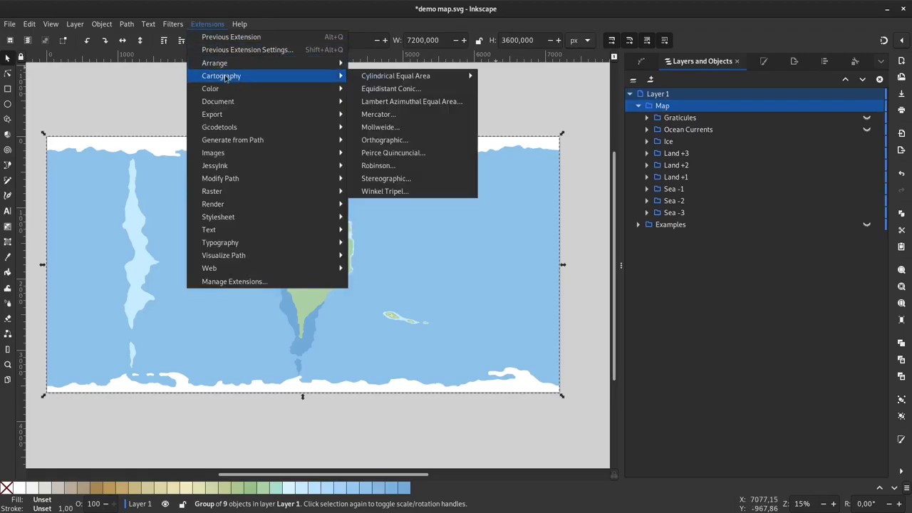
pyautogui.moveTo(412, 101)
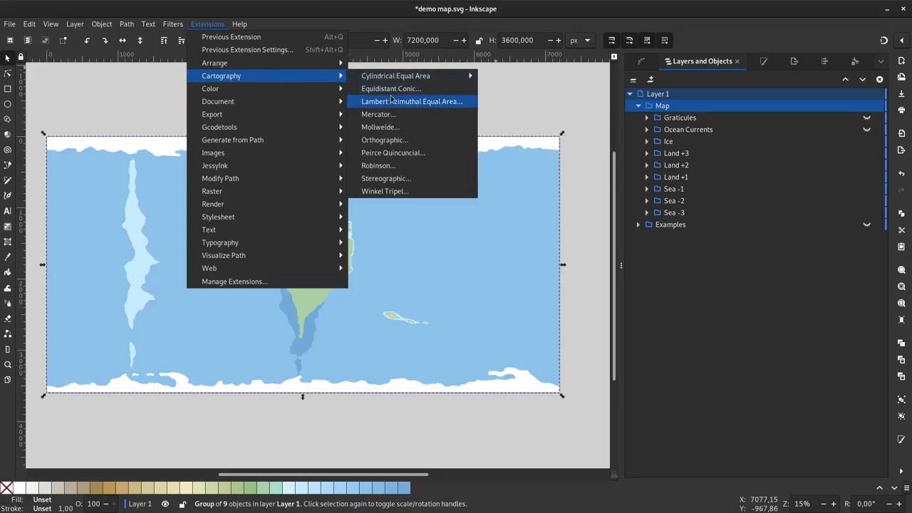
# Review the Lambert Azimuthal Equal Area Approximator tab and keep Northpole as the projected pole
pyautogui.click(412, 101)
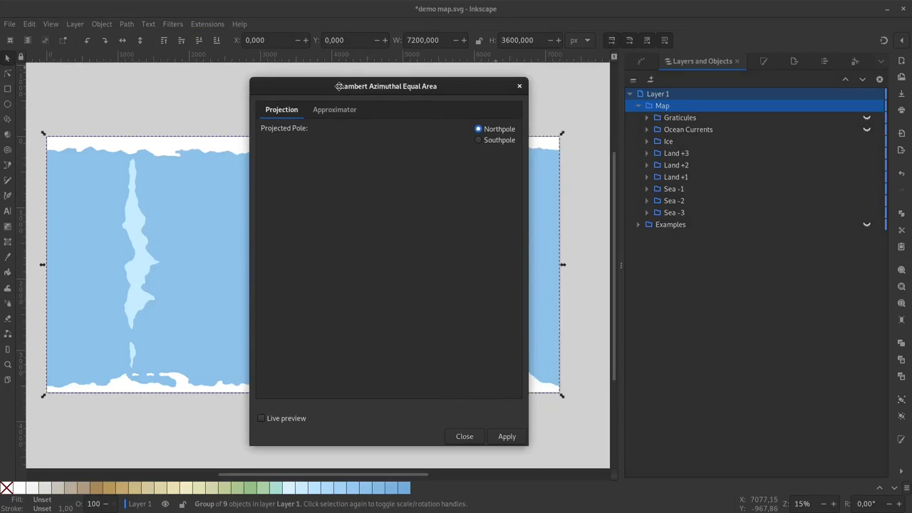
pyautogui.click(334, 108)
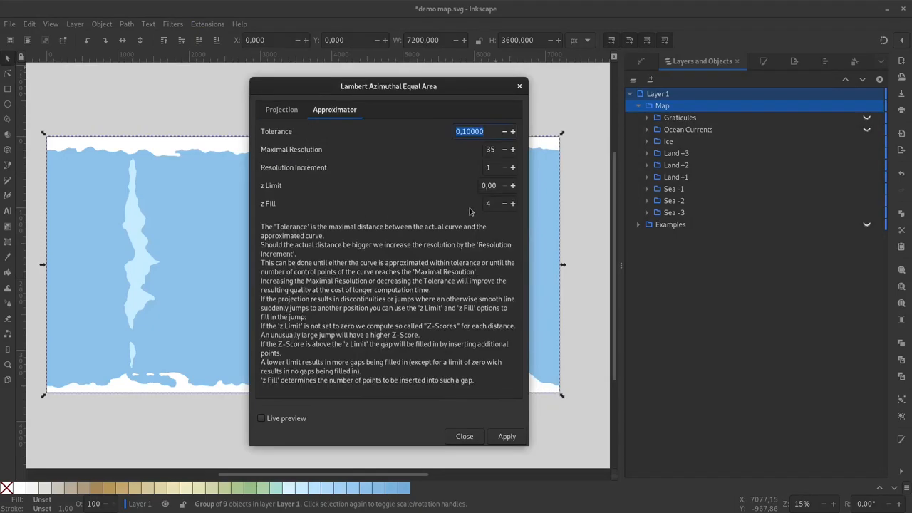
pyautogui.click(280, 108)
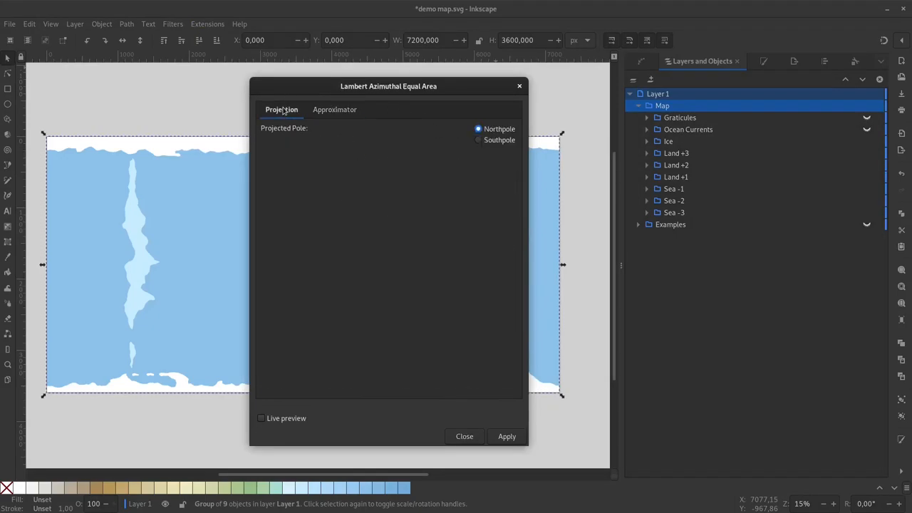
pyautogui.moveTo(448, 125)
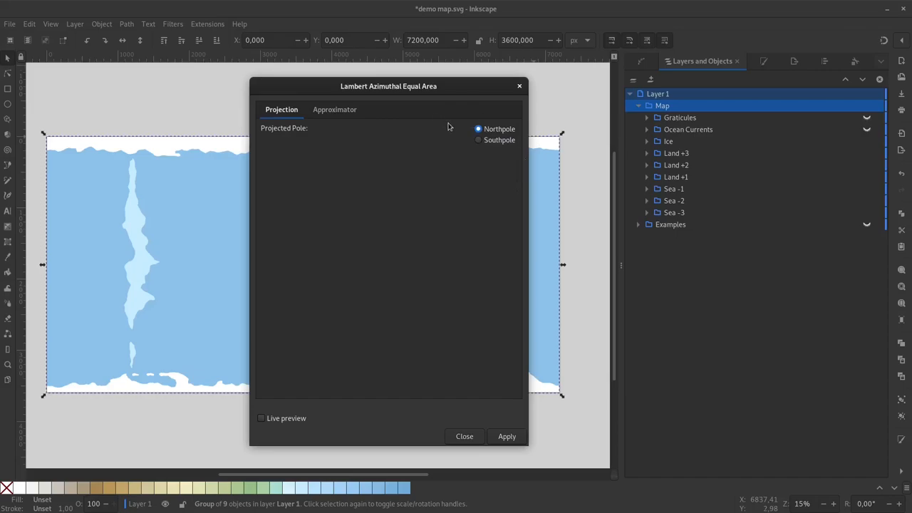
pyautogui.moveTo(270, 424)
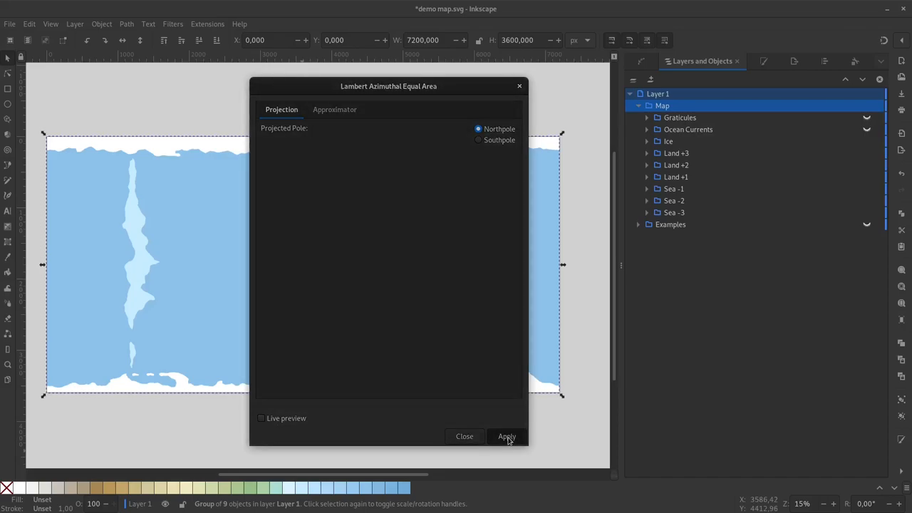
# Apply the north-pole projection to create Map_projection, close the dialog and zoom in on it
pyautogui.click(507, 436)
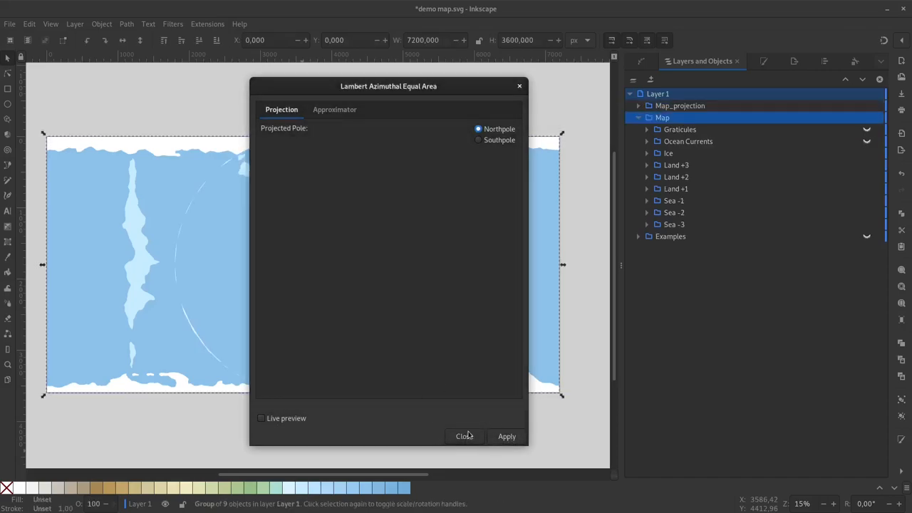
pyautogui.click(507, 436)
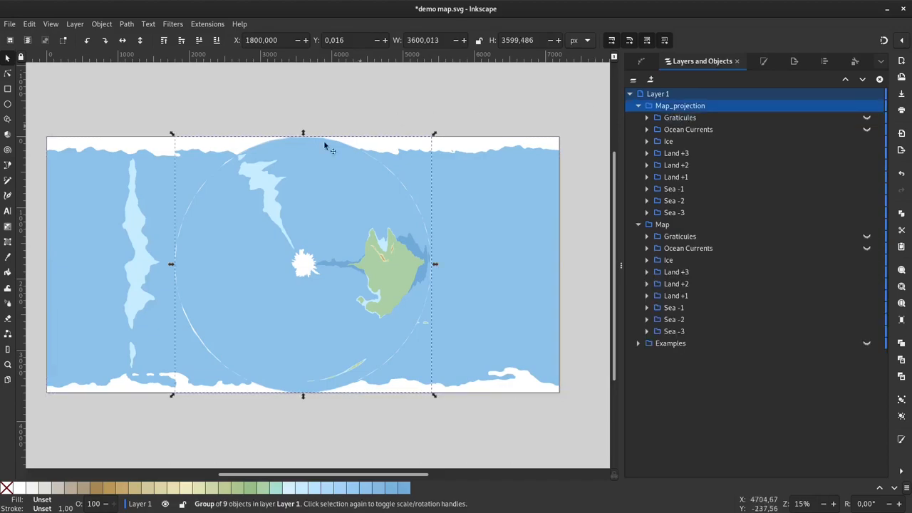
pyautogui.scroll(-3)
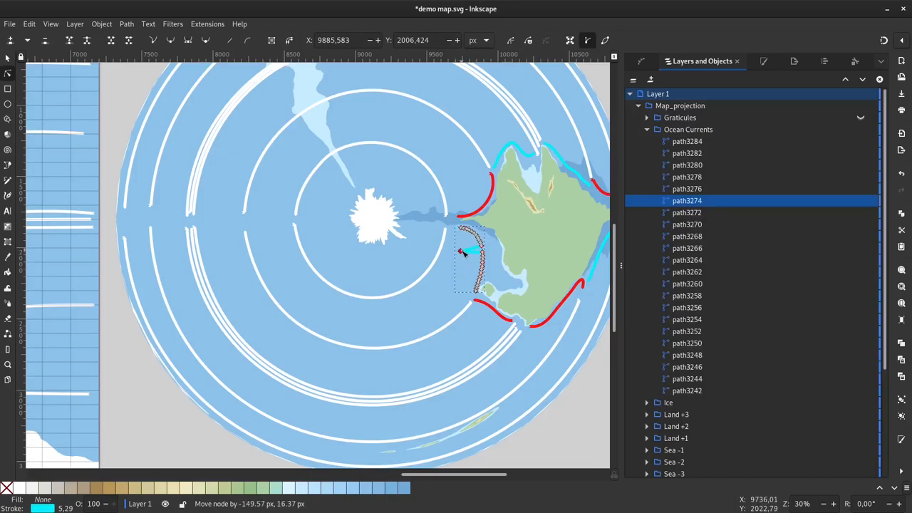
# Pan to the Peirce Quincuncial and Stereographic examples, then show the Ink-Projector GitHub page
pyautogui.moveTo(468, 254); pyautogui.dragTo(487, 256)
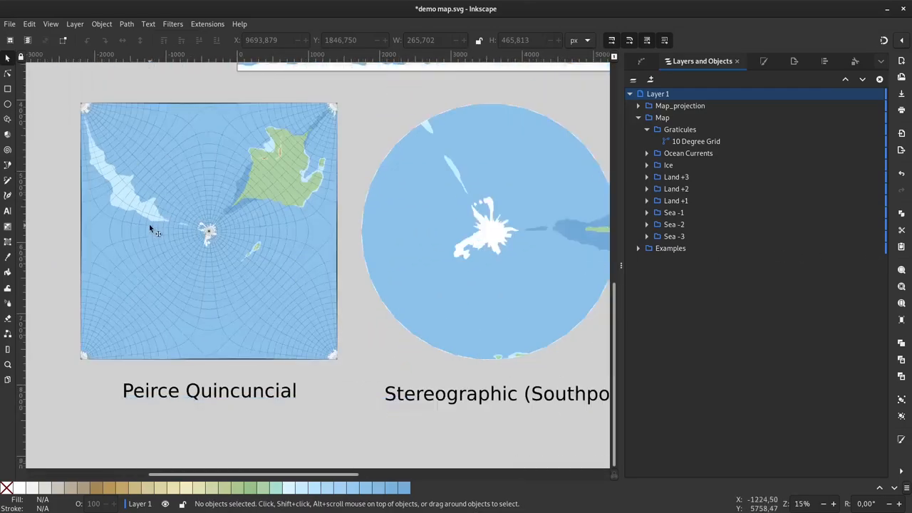
pyautogui.hscroll(3)
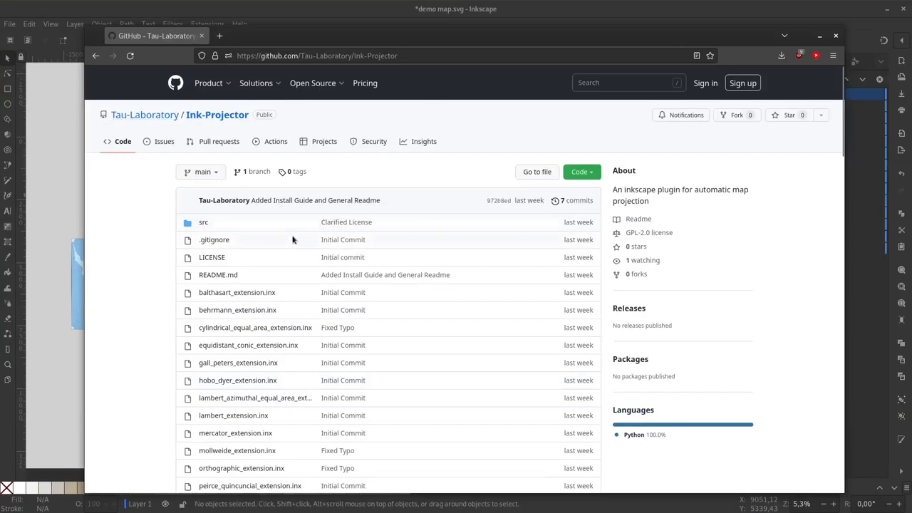
# Scroll the README through installation, usage, configuration, troubleshooting and licence
pyautogui.scroll(-3)
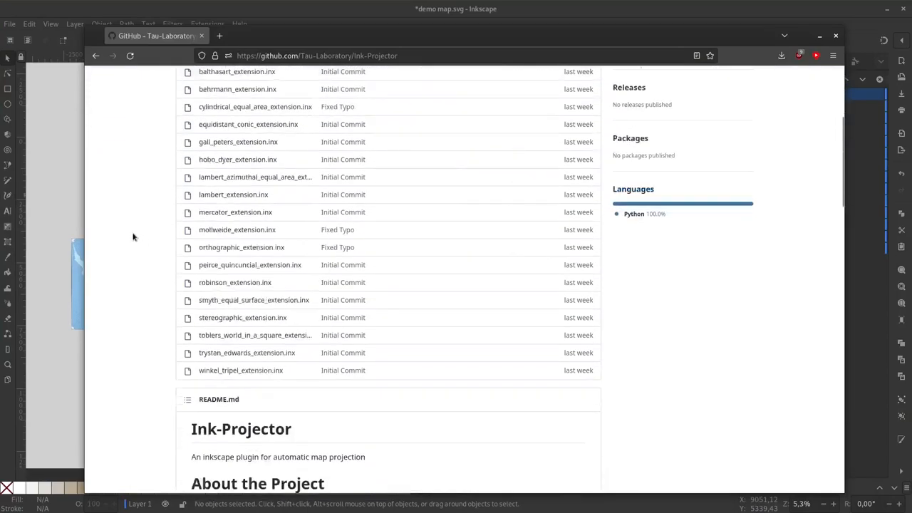
pyautogui.scroll(-3)
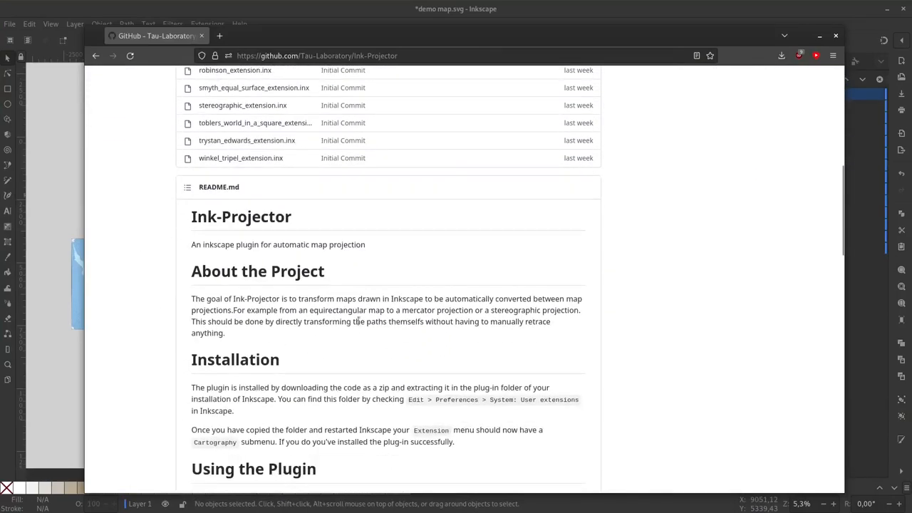
pyautogui.scroll(-3)
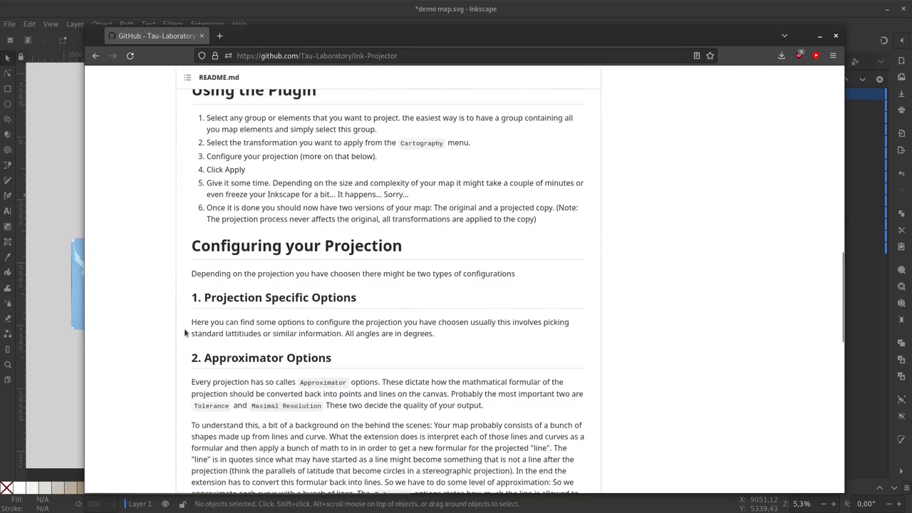
pyautogui.scroll(-3)
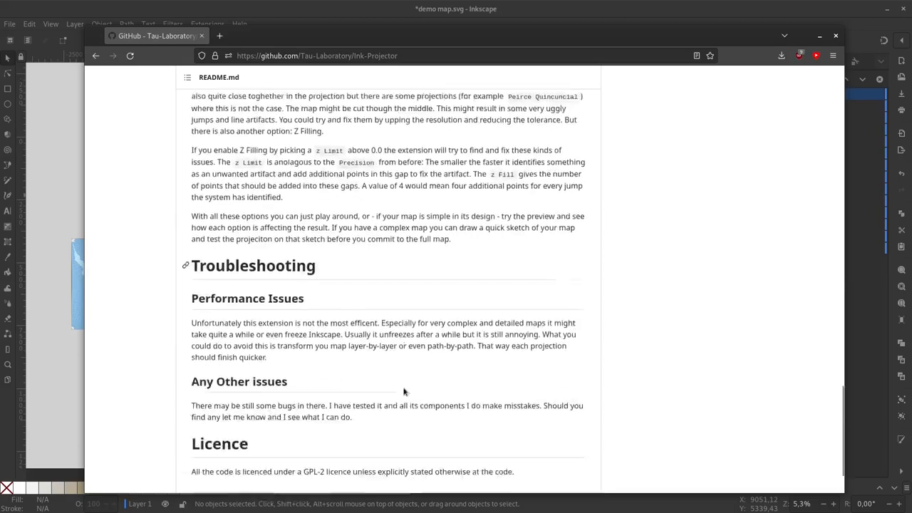